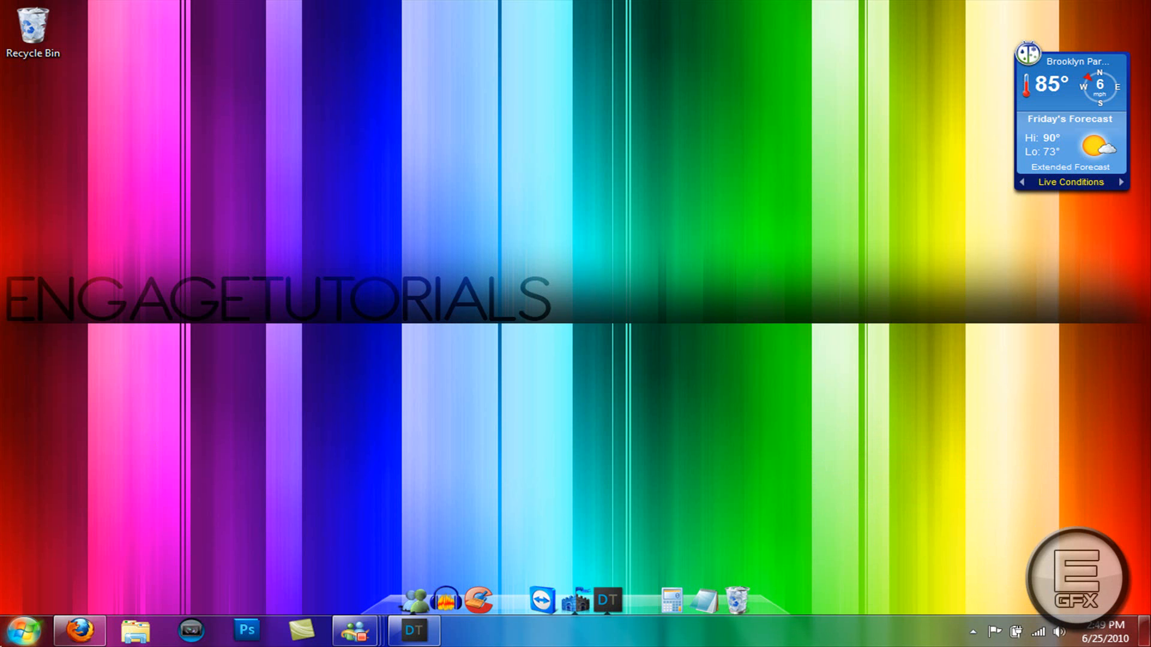
mouse_move(431, 480)
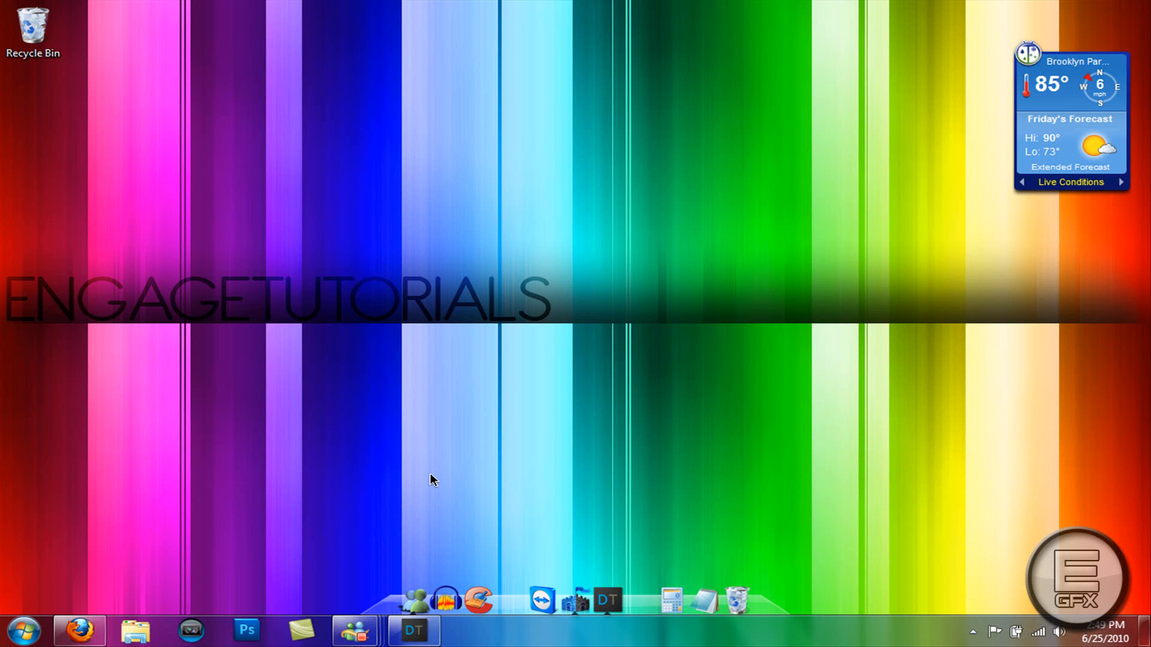
mouse_move(4, 545)
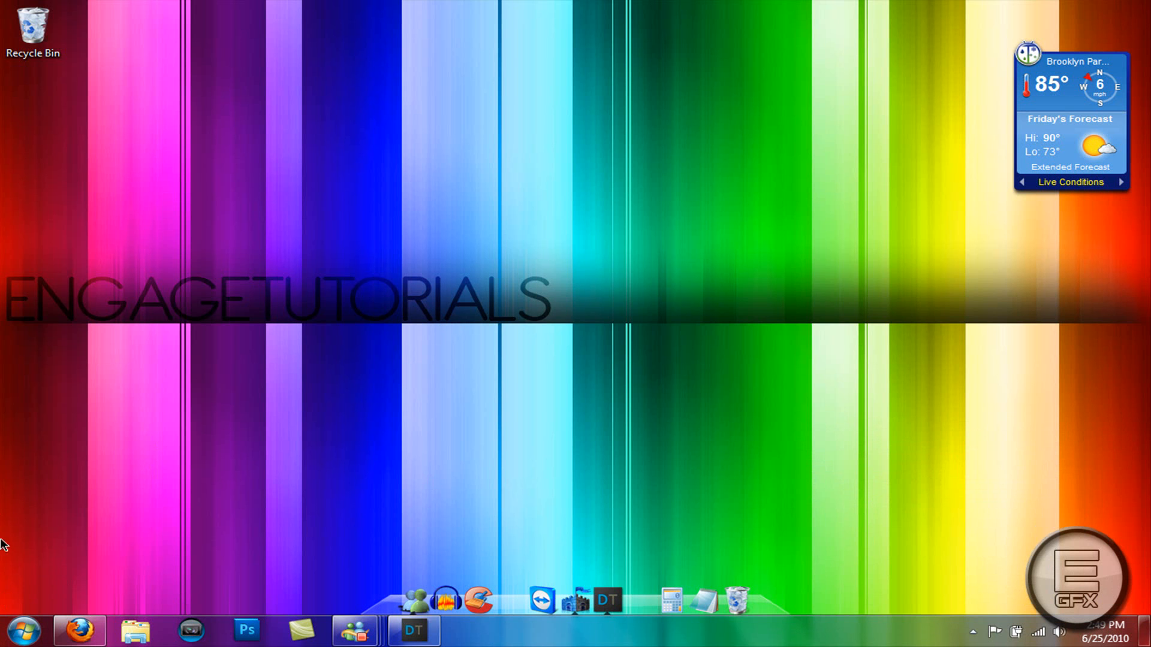
Launch msconfig from the Start menu search via the Run dialog.
left_click(23, 630)
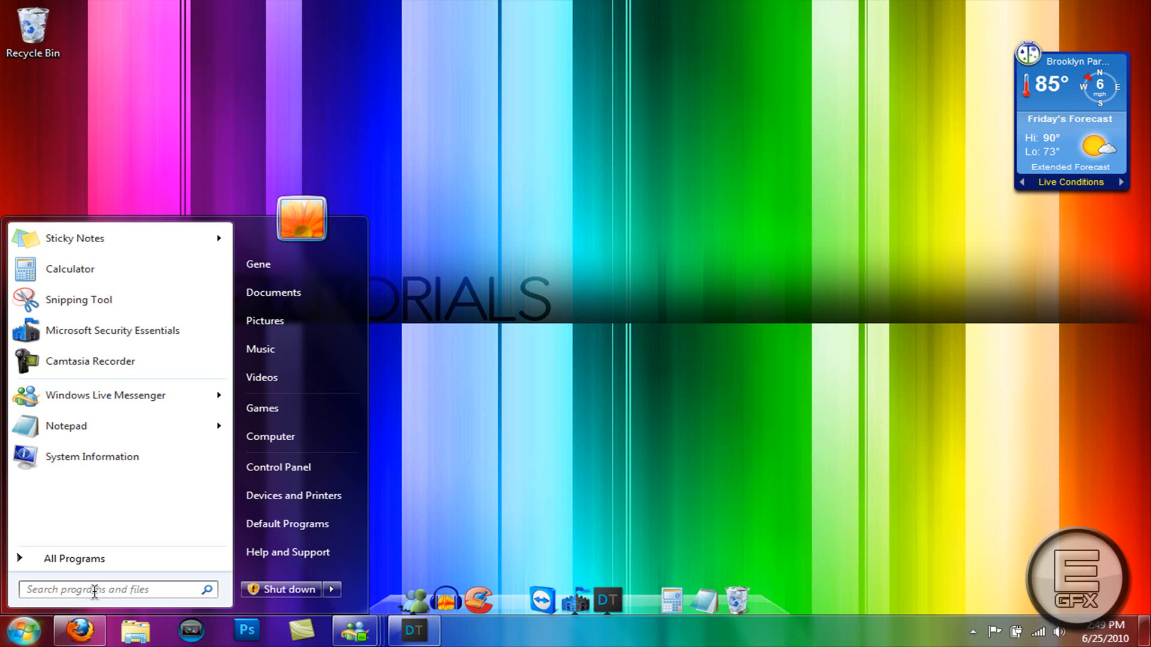
type("run")
type("msconfig")
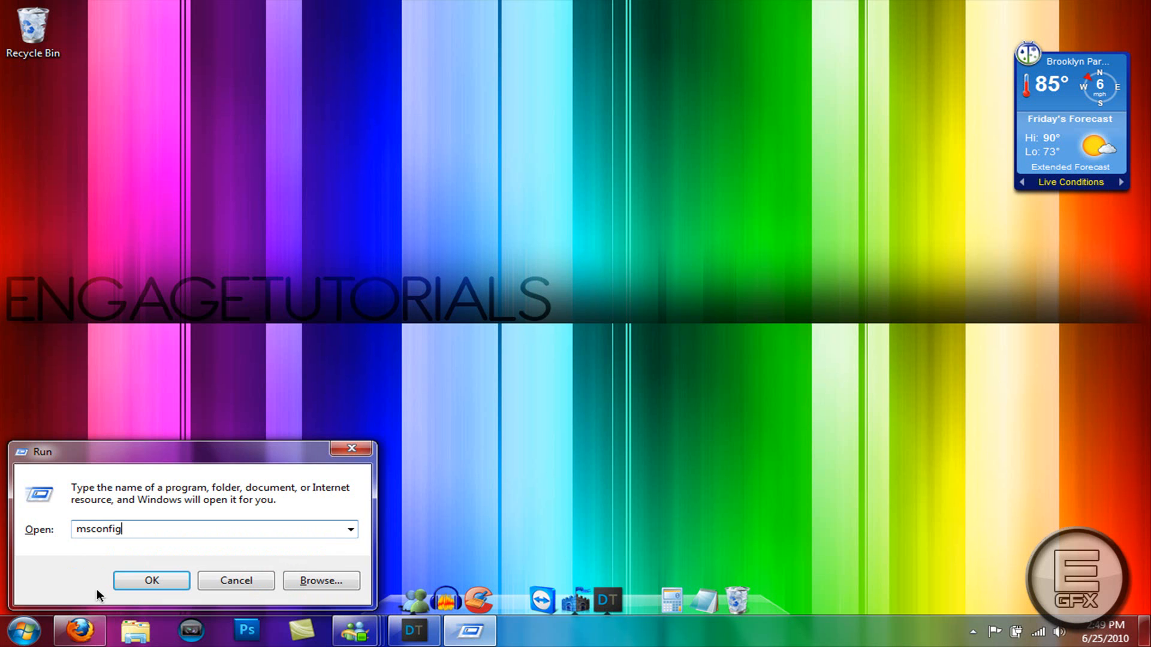
left_click(151, 580)
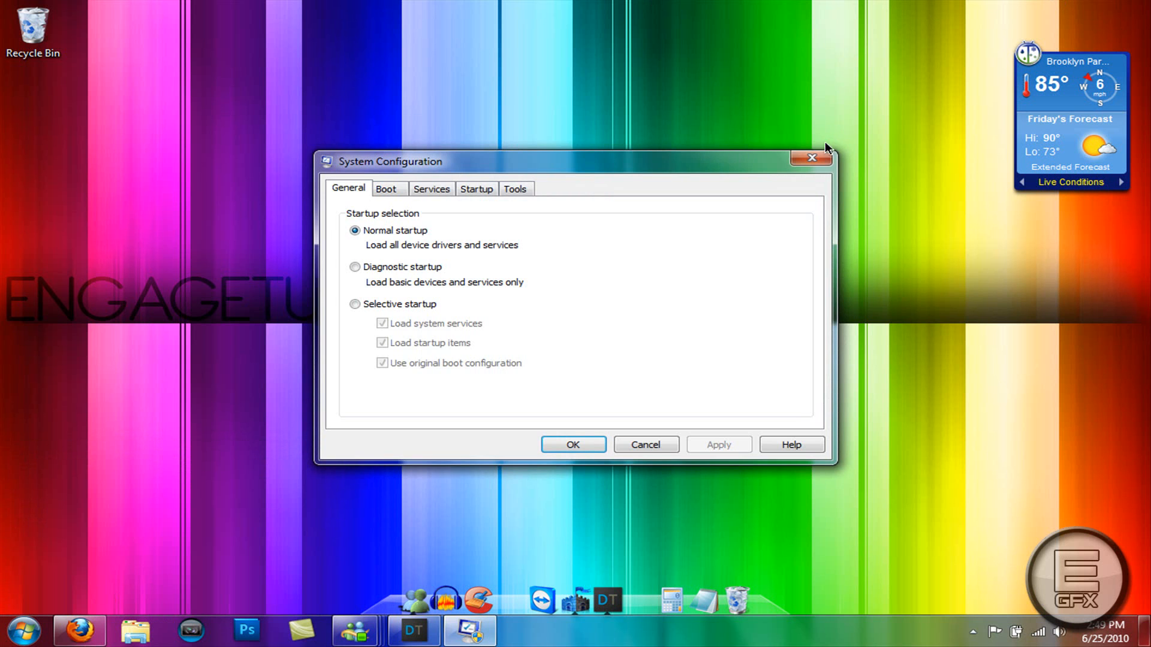
left_click(24, 630)
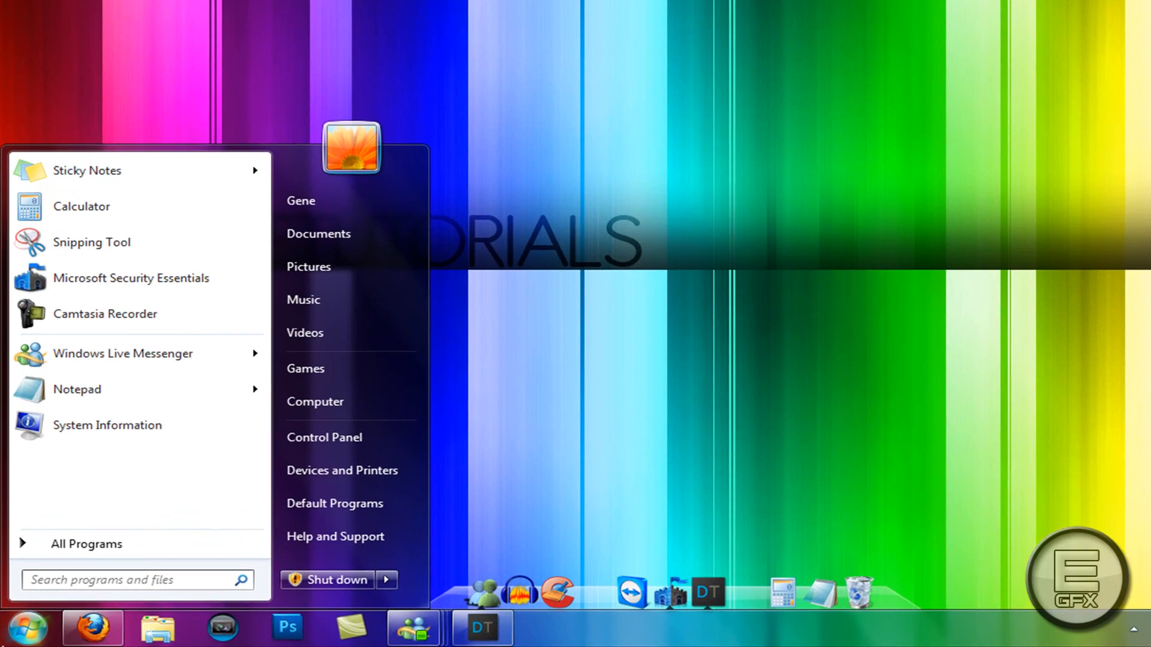
type("mscon")
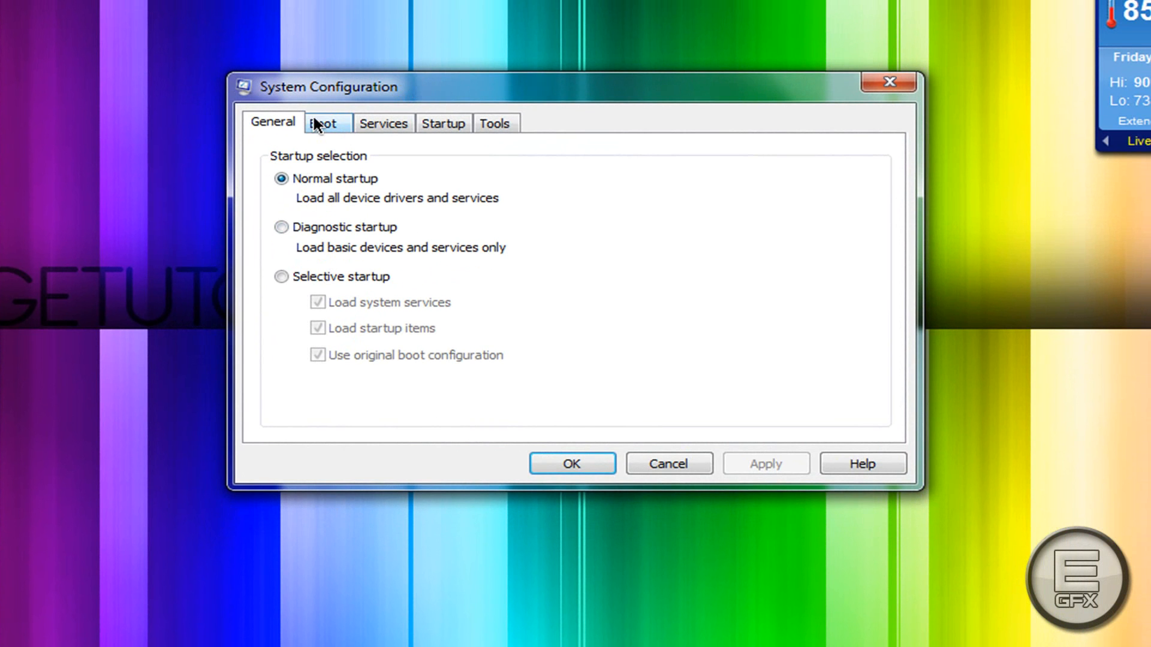
On the Boot tab, change the timeout from 30 to 3 seconds and open Advanced options.
left_click(326, 122)
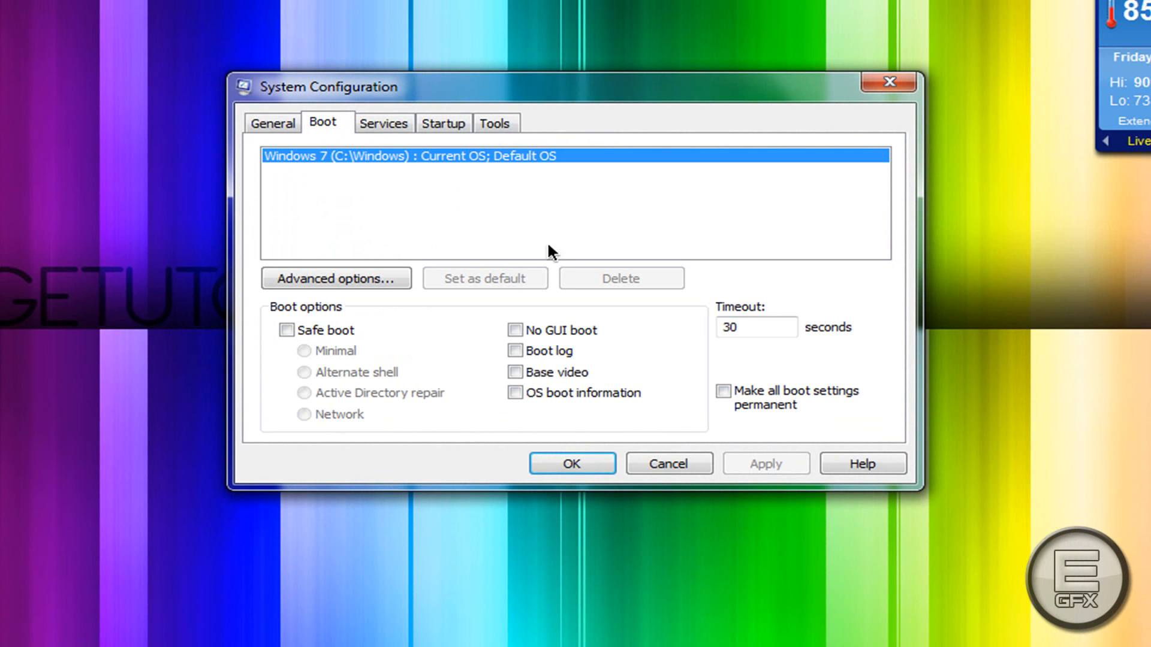
left_click(755, 327)
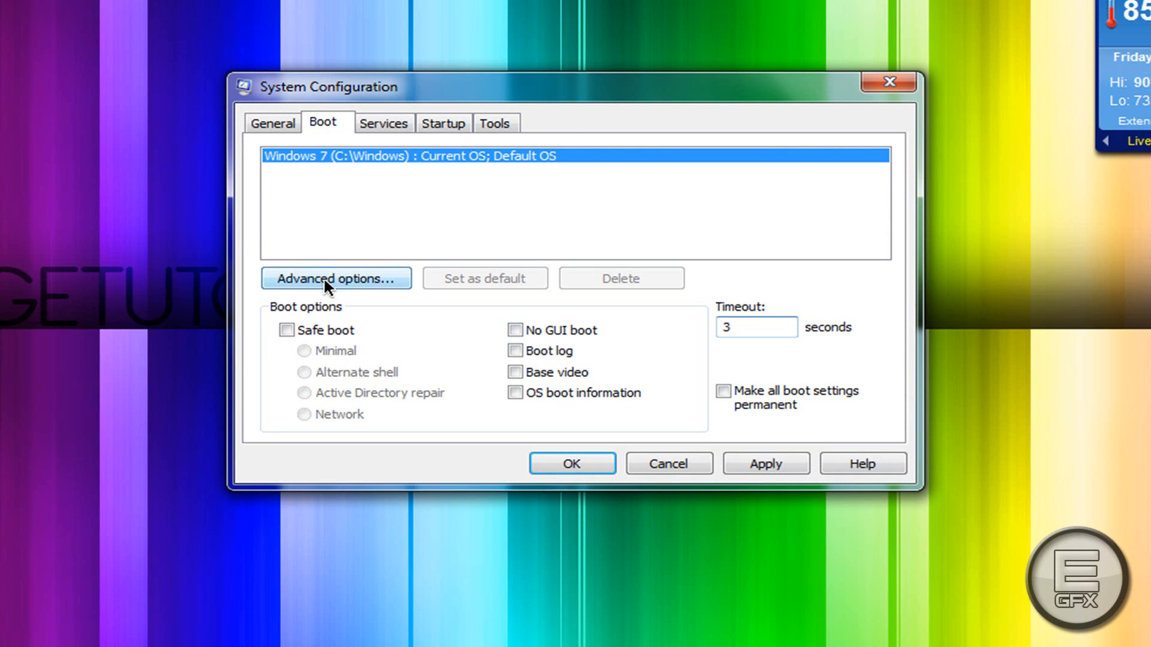
left_click(335, 278)
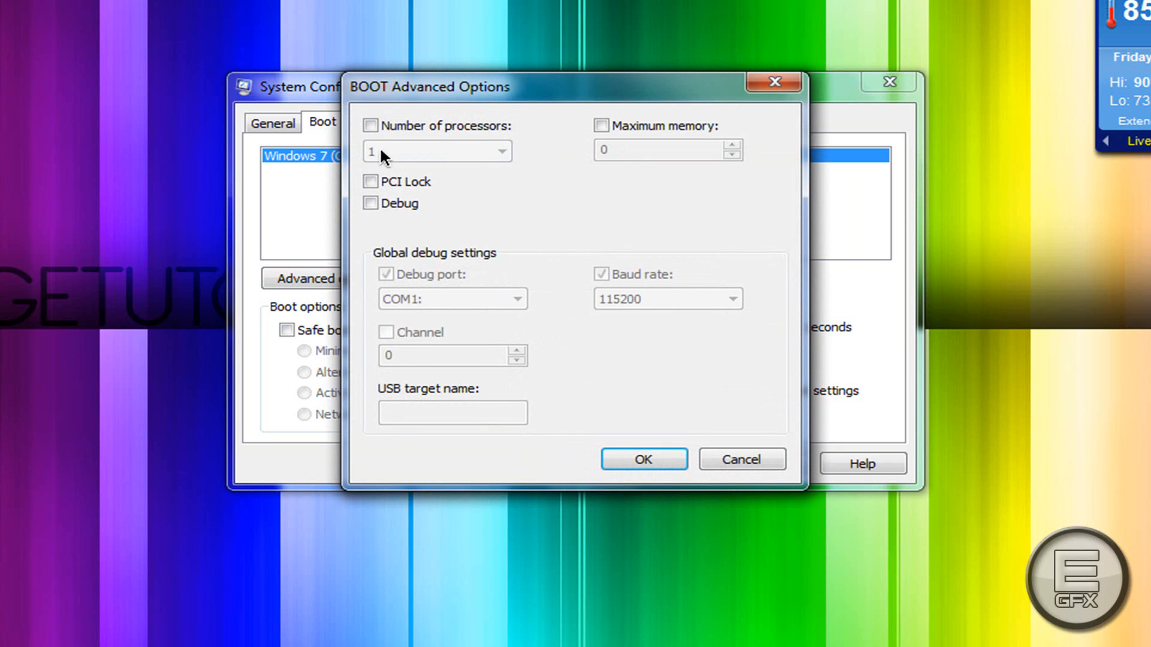
Limit boot to 2 processors and 2048 MB maximum memory, then confirm with OK.
left_click(371, 125)
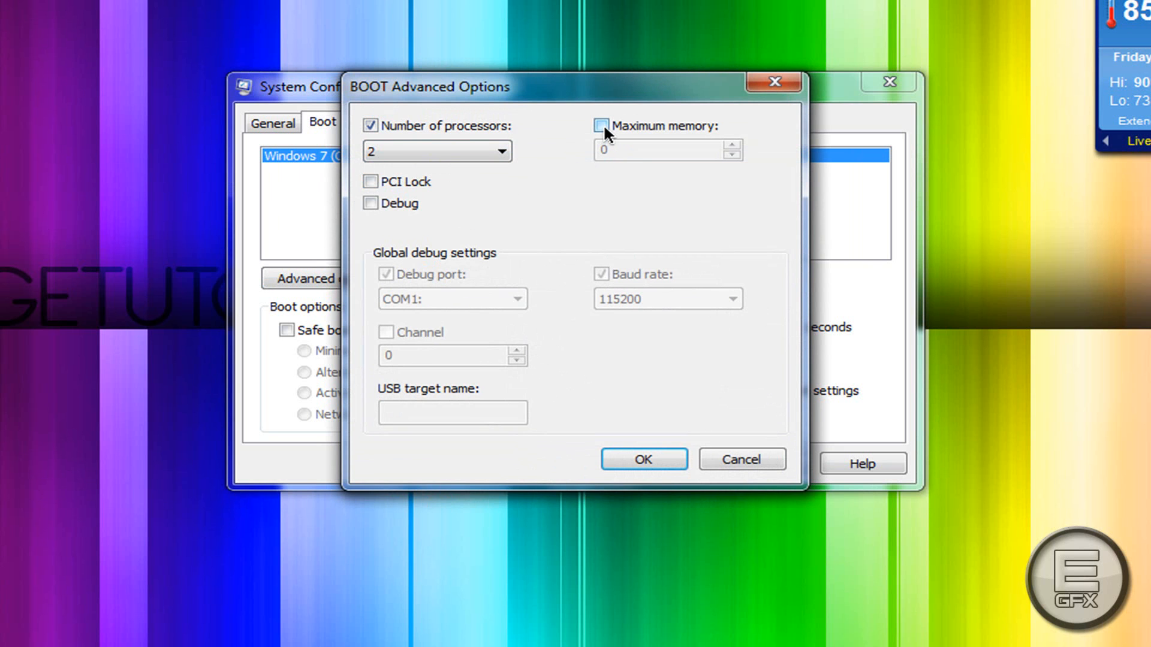
left_click(602, 126)
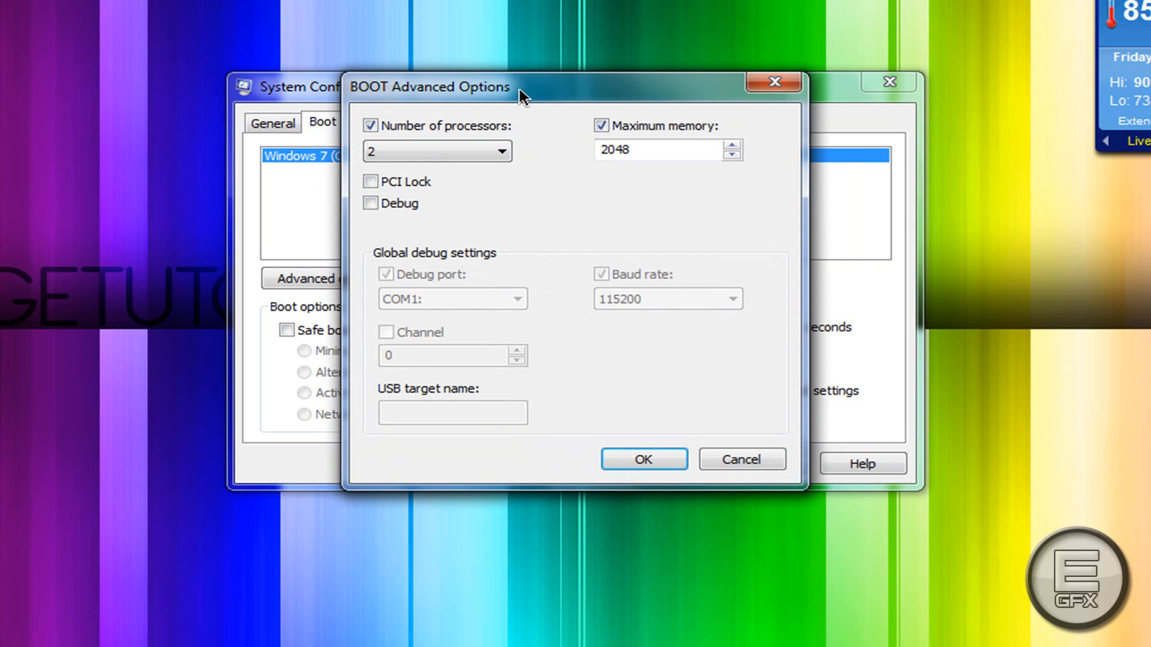
left_click_drag(521, 86, 579, 19)
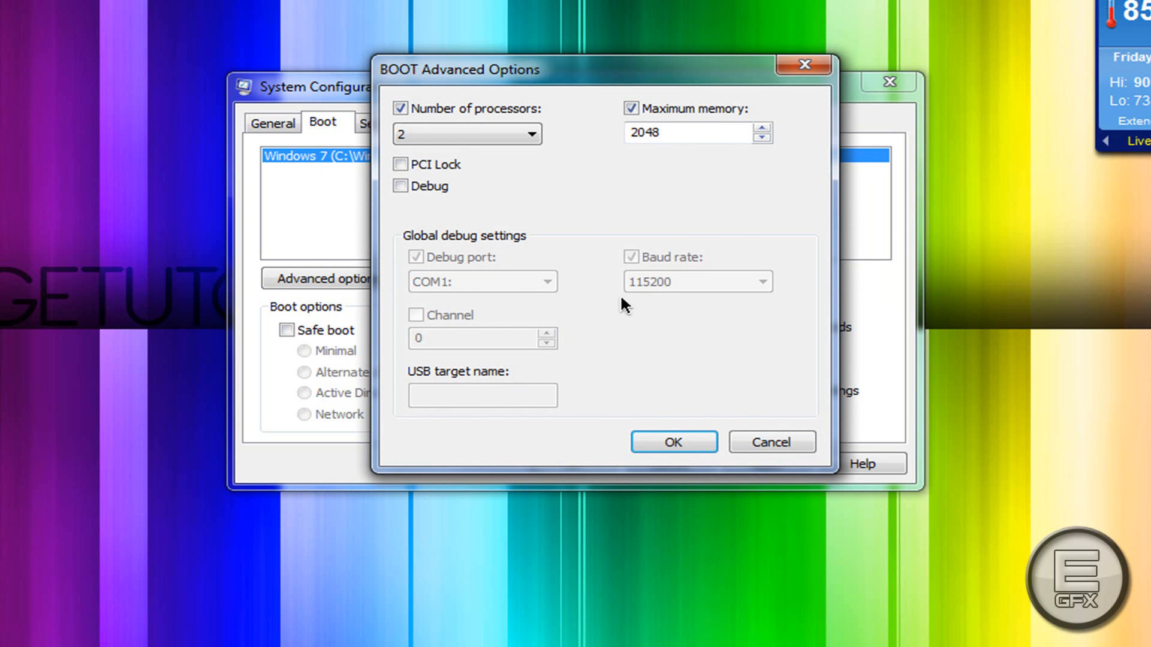
left_click(673, 442)
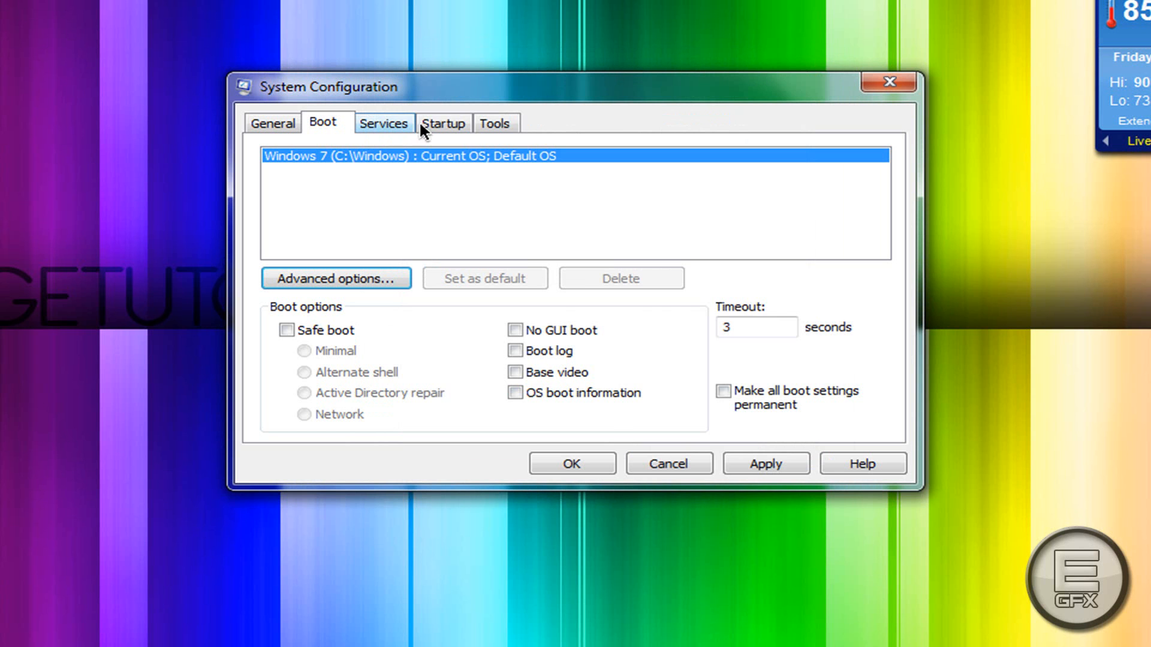
Uncheck Windows Live Messenger, Adobe CS5 Service Manager and Adobe Updater Startup Utility at startup.
left_click(442, 122)
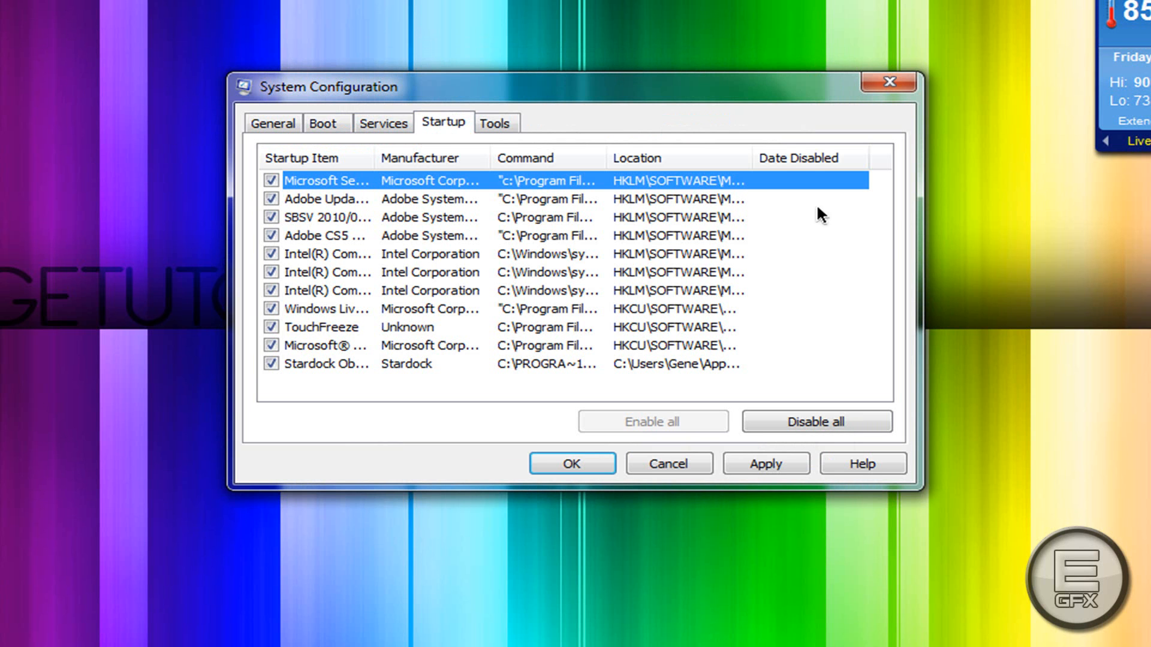
mouse_move(580, 109)
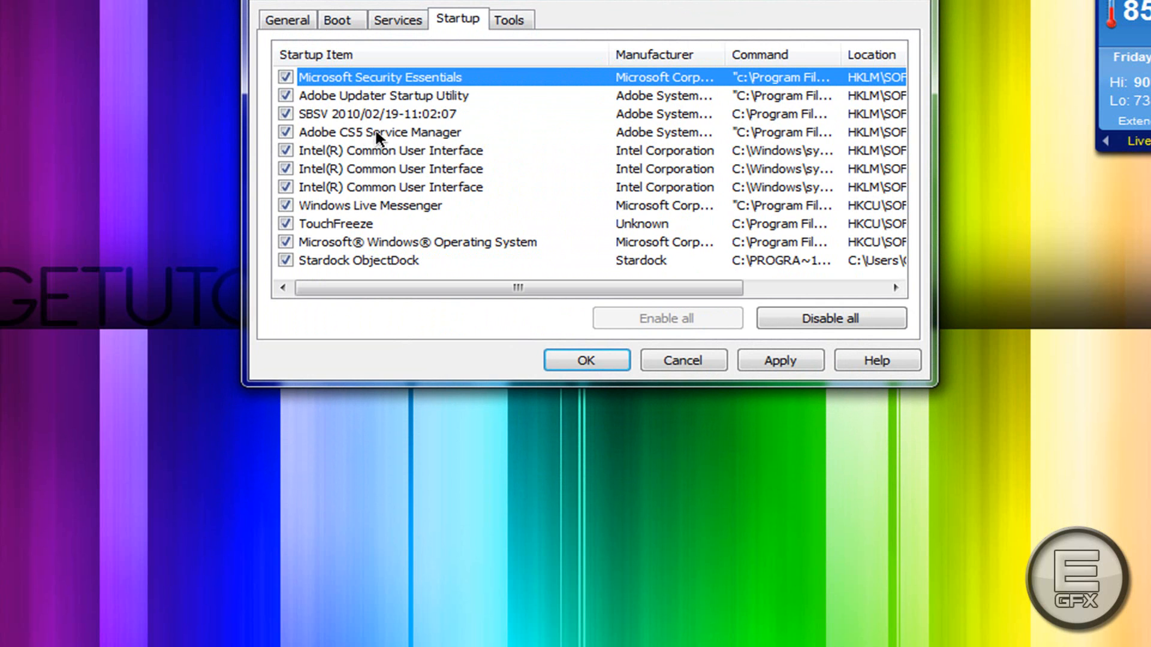
mouse_move(296, 197)
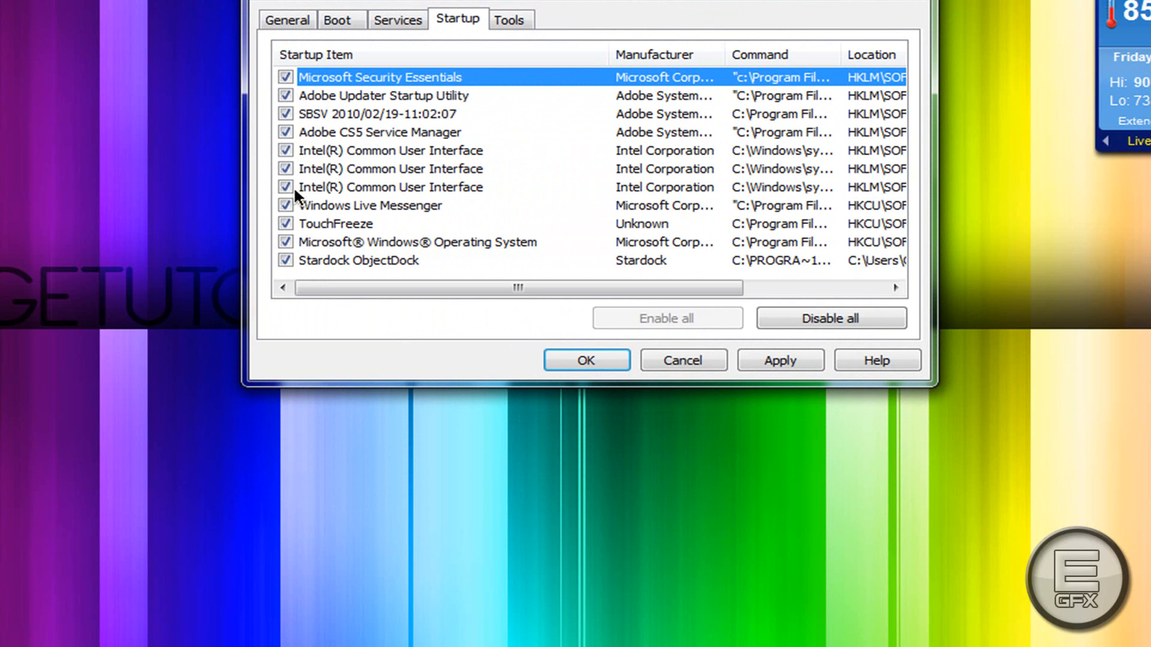
left_click(285, 206)
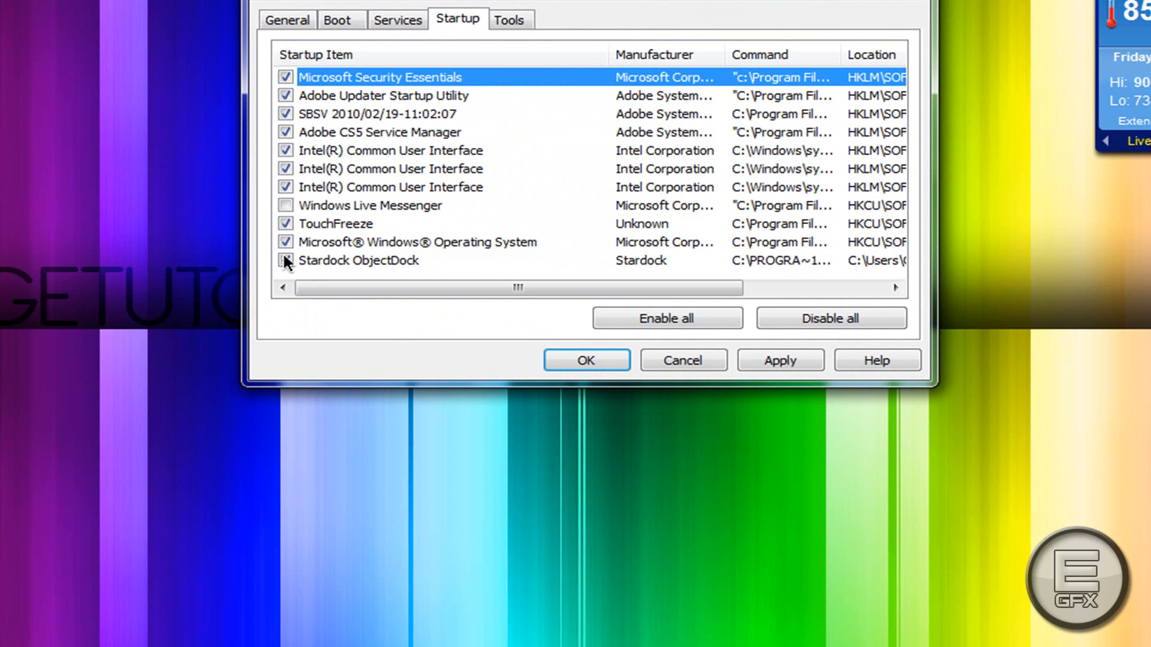
left_click(285, 261)
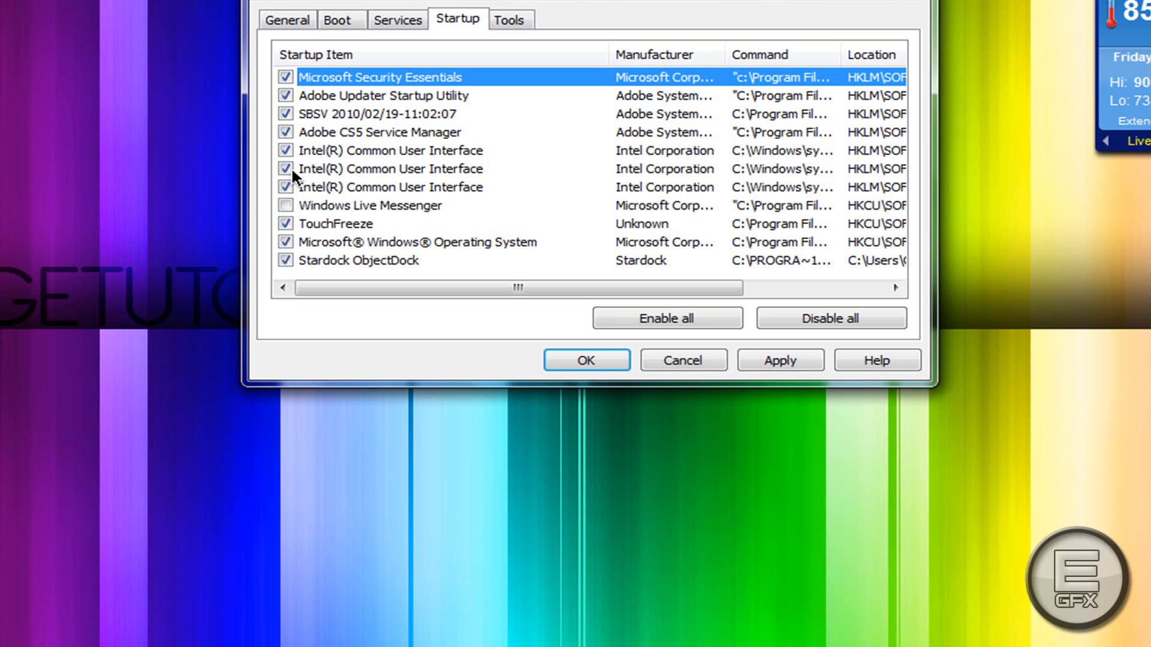
left_click(285, 133)
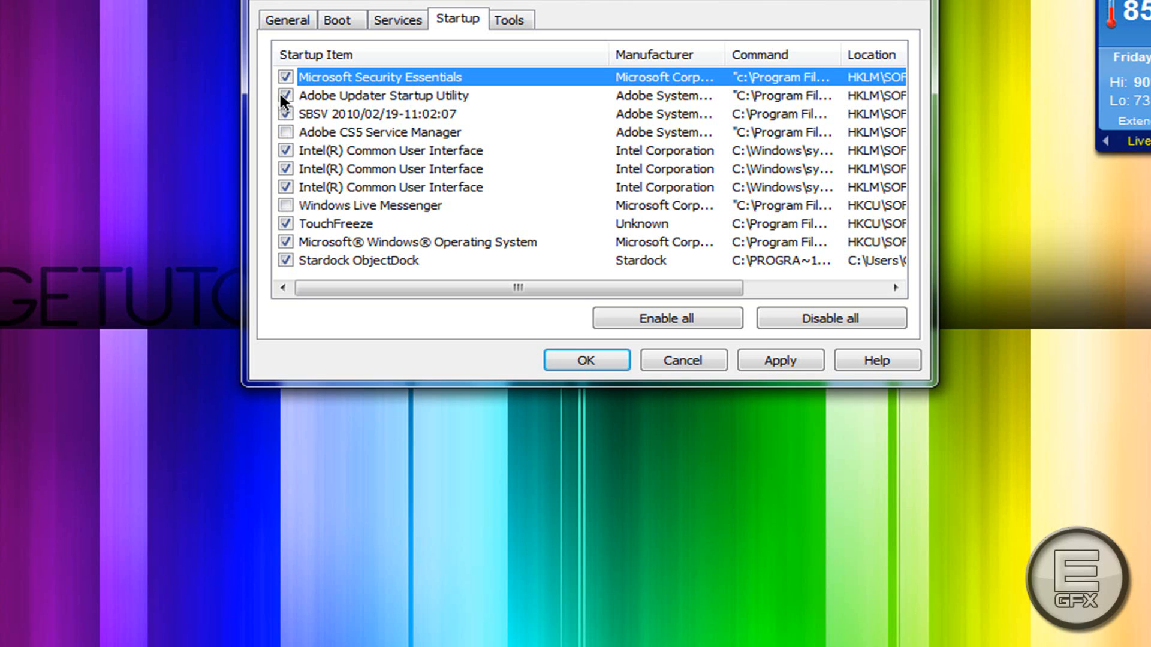
left_click(285, 96)
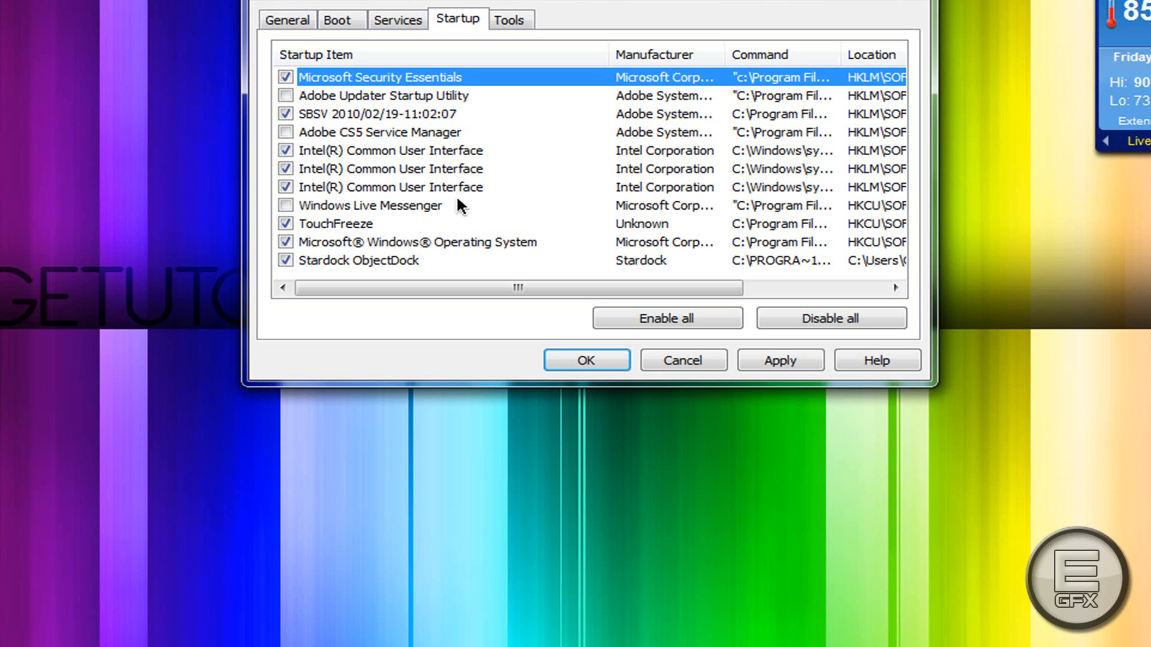
mouse_move(411, 285)
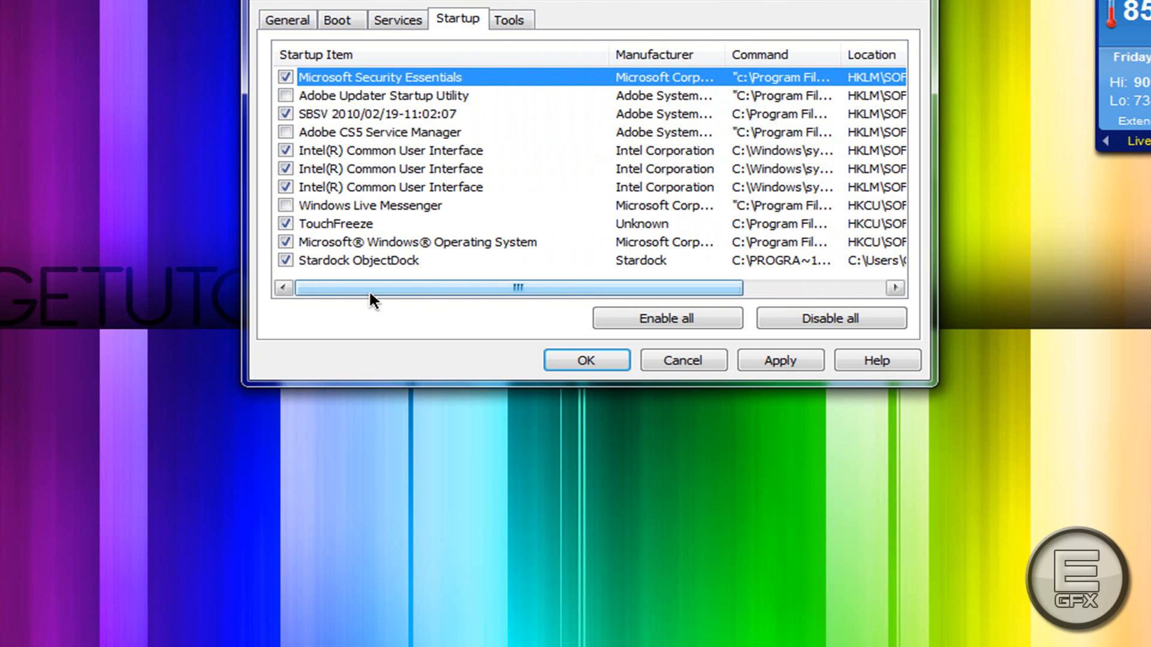
left_click(397, 19)
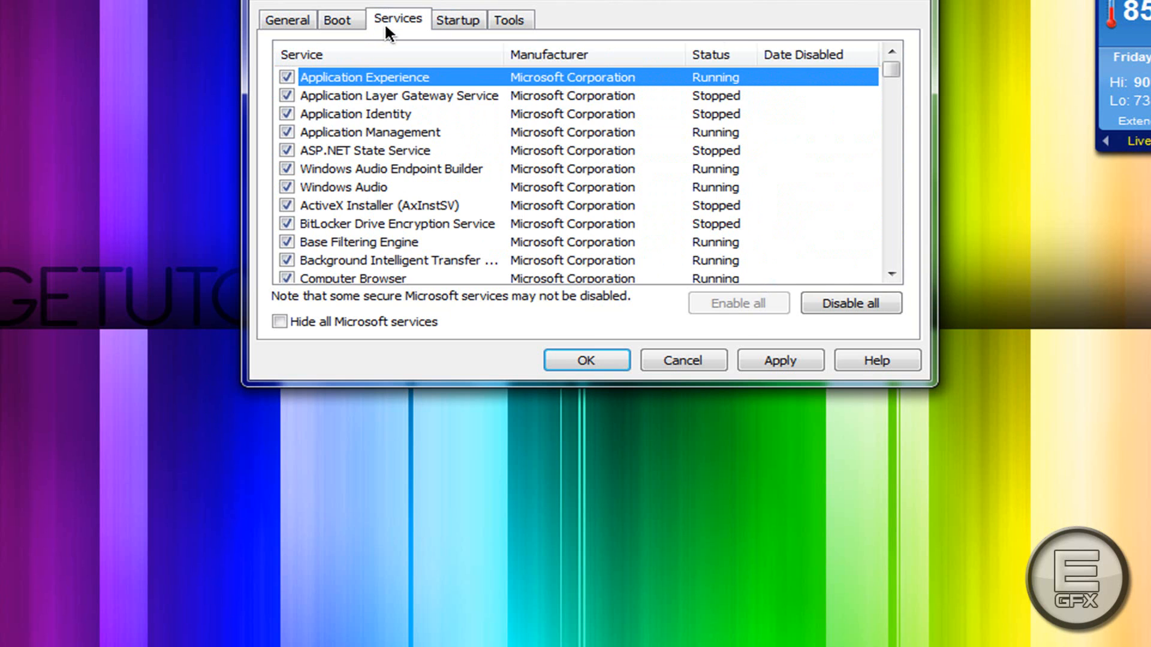
View the Tools tab, then go back to the Startup items list.
left_click(508, 19)
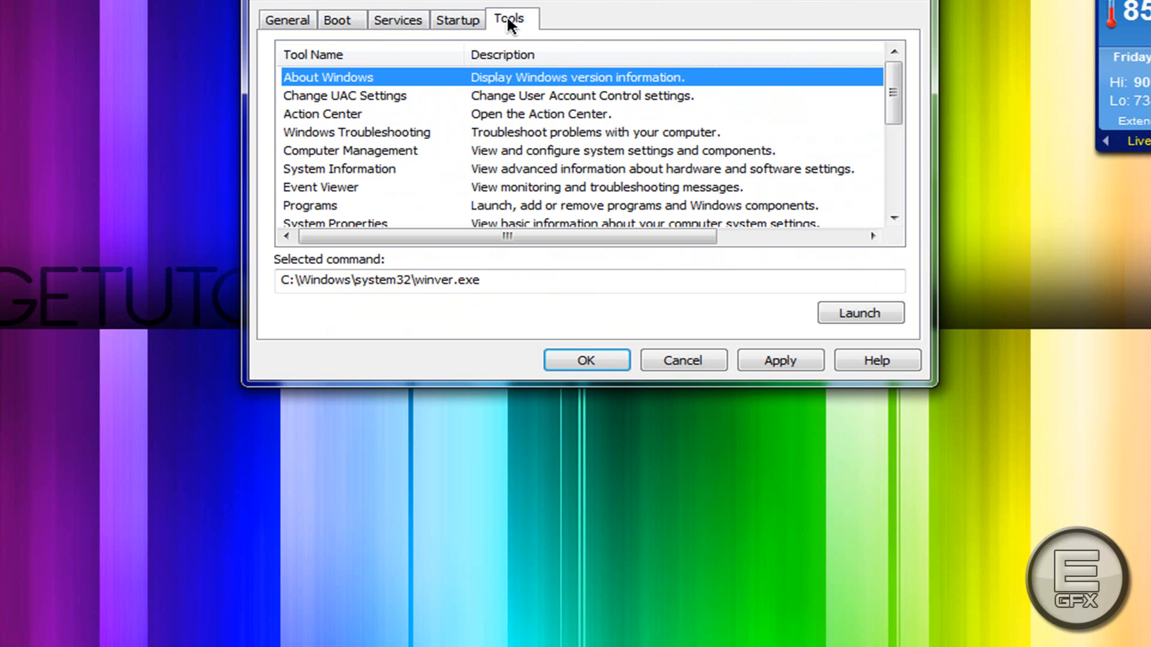
left_click(457, 19)
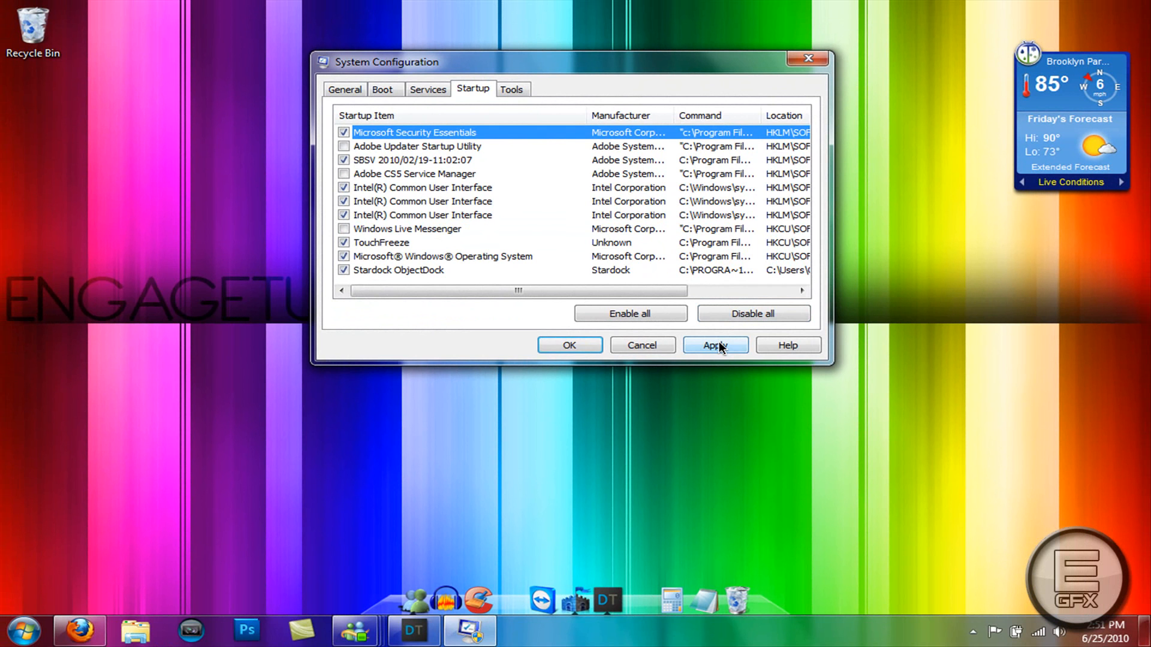
Apply the changes and close msconfig choosing Exit without restart.
left_click(715, 345)
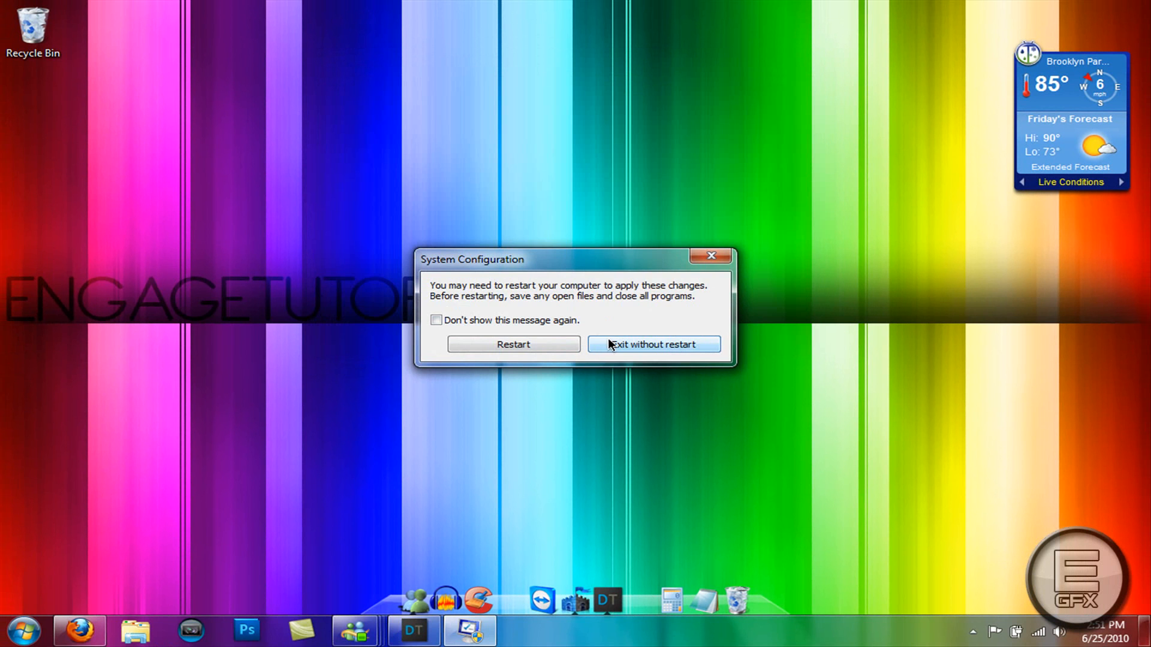
left_click(653, 344)
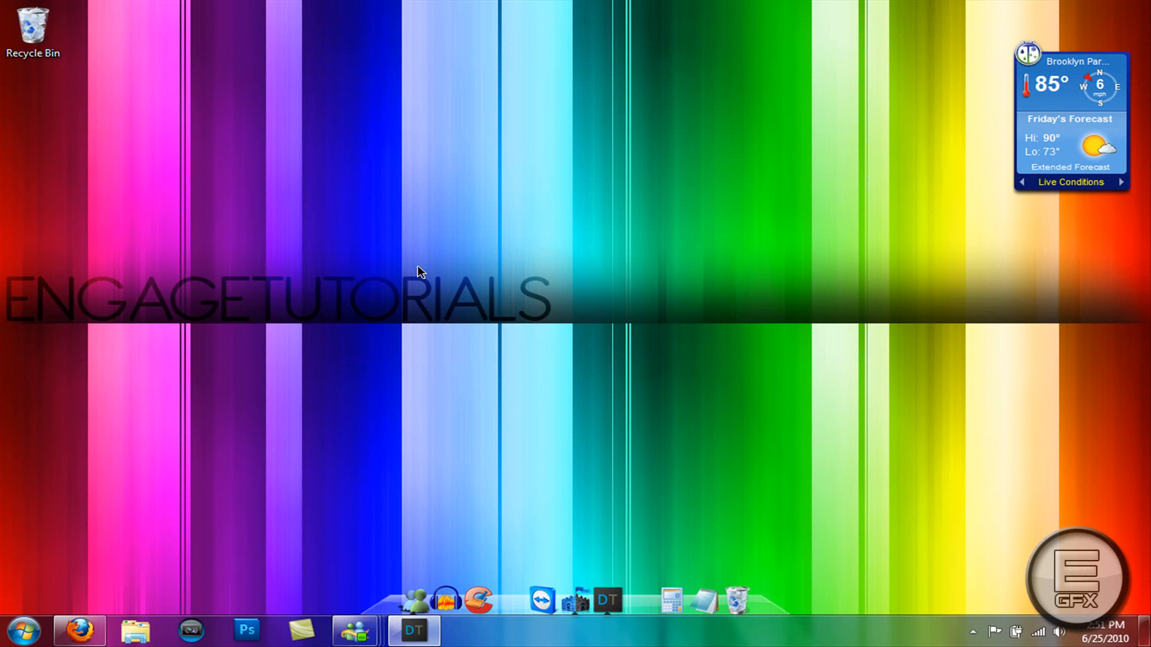